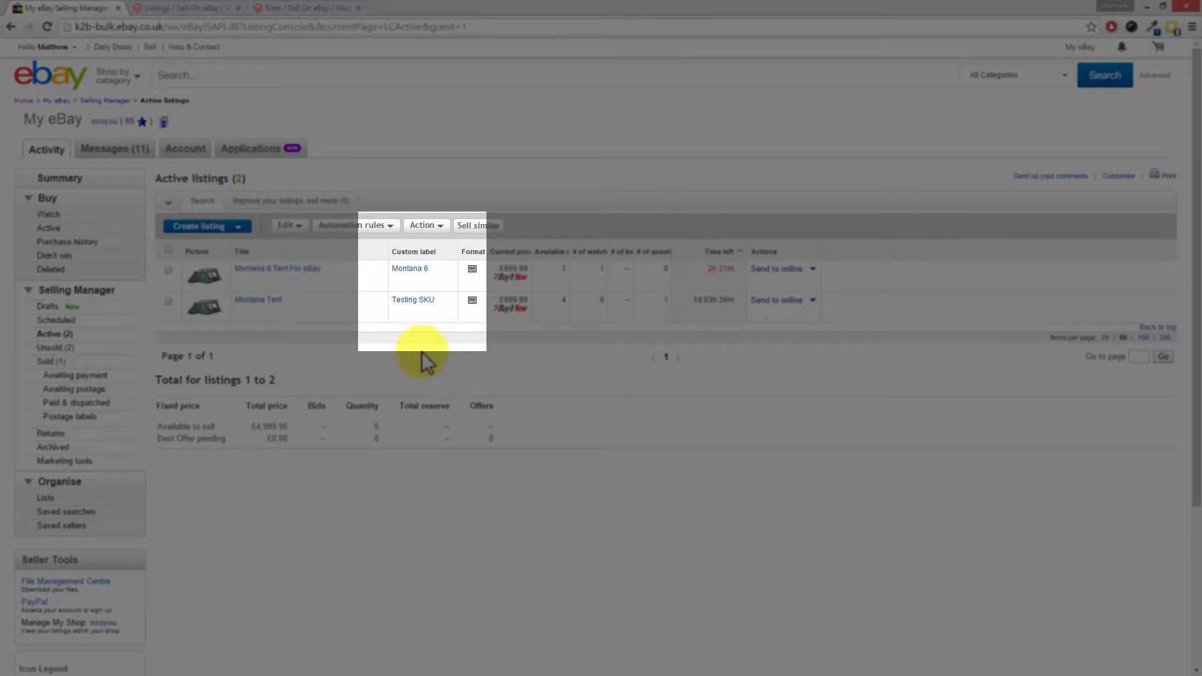
pyautogui.moveTo(423, 340)
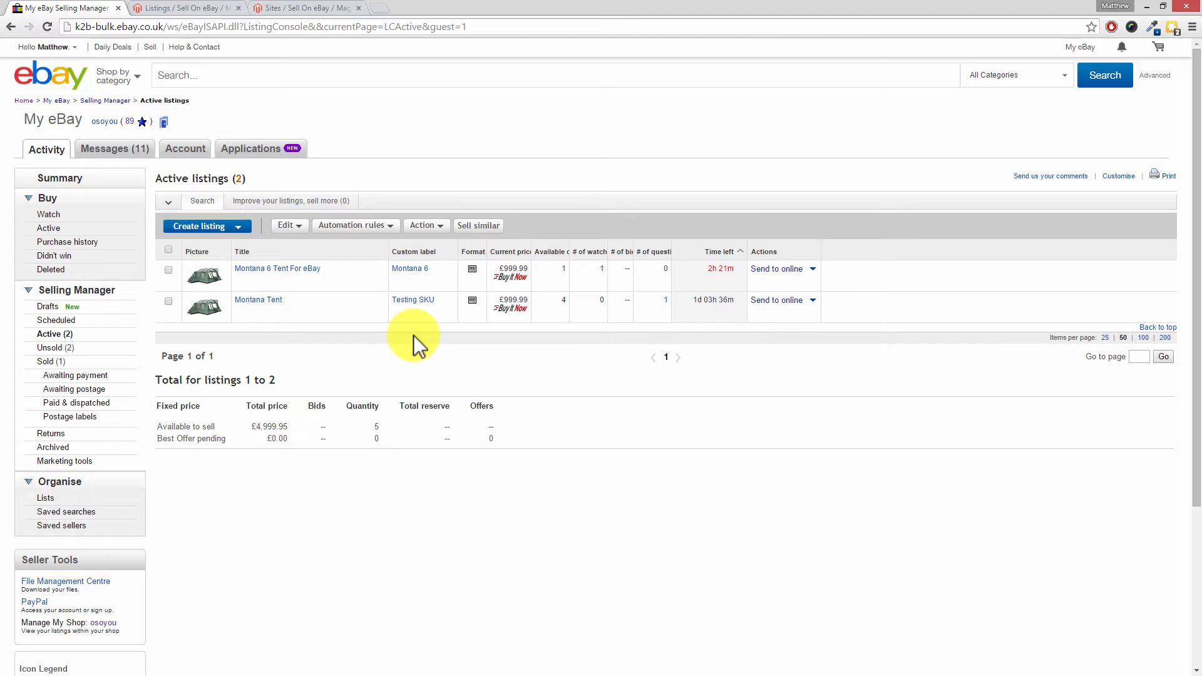
pyautogui.moveTo(435, 348)
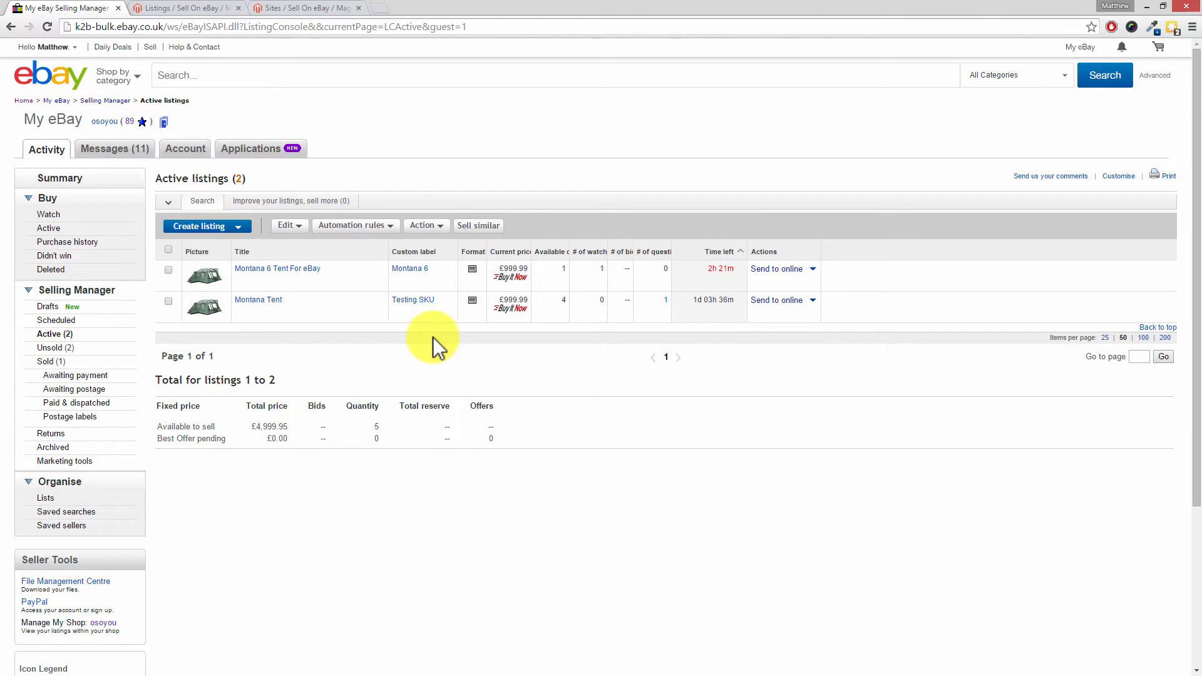
pyautogui.moveTo(94, 304)
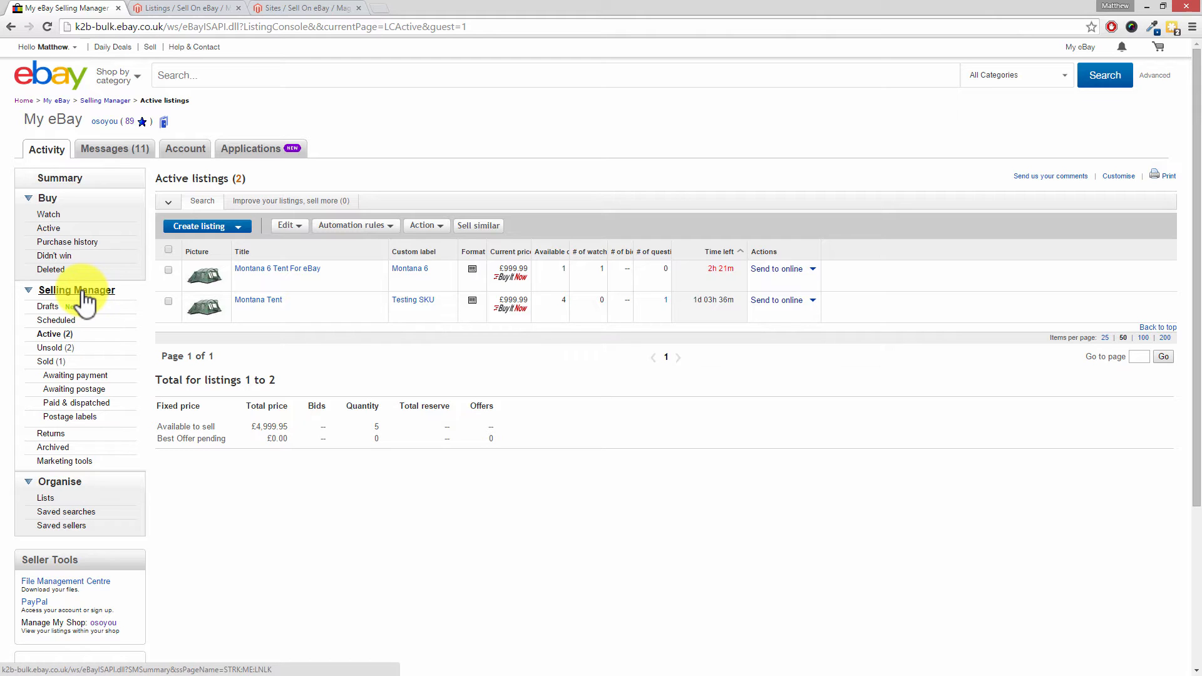
pyautogui.moveTo(96, 305)
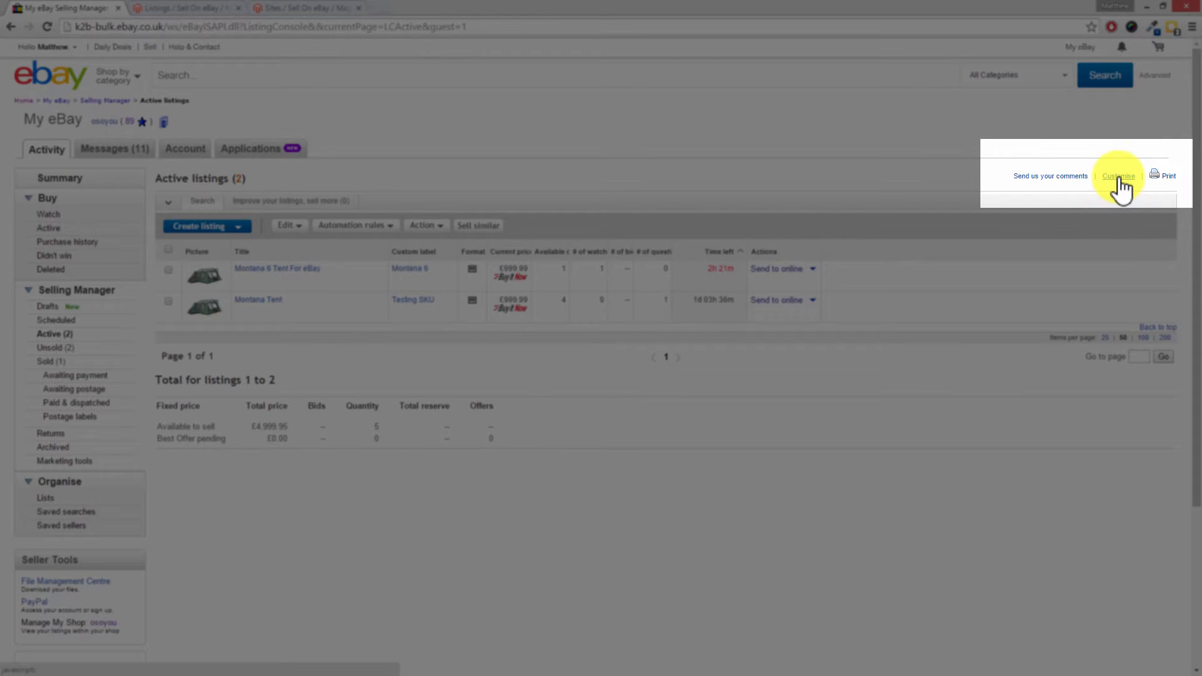
# Step: Move the Custom label column earlier in the eBay active listings column settings and apply
pyautogui.click(1117, 175)
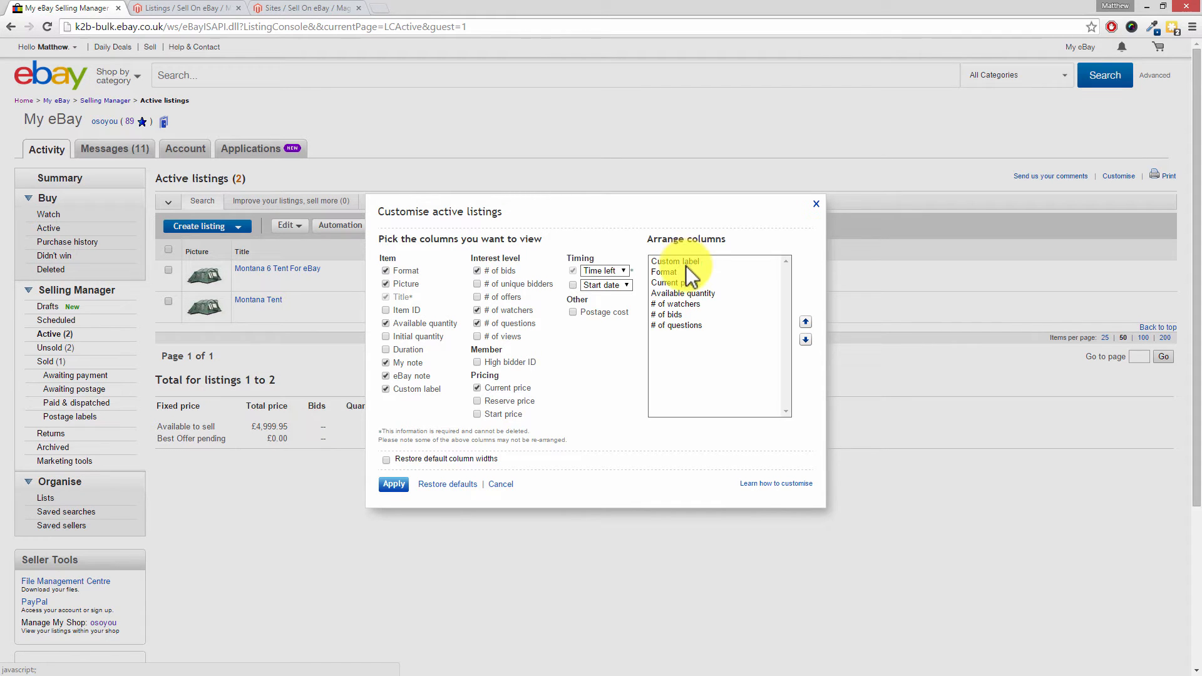
pyautogui.click(675, 260)
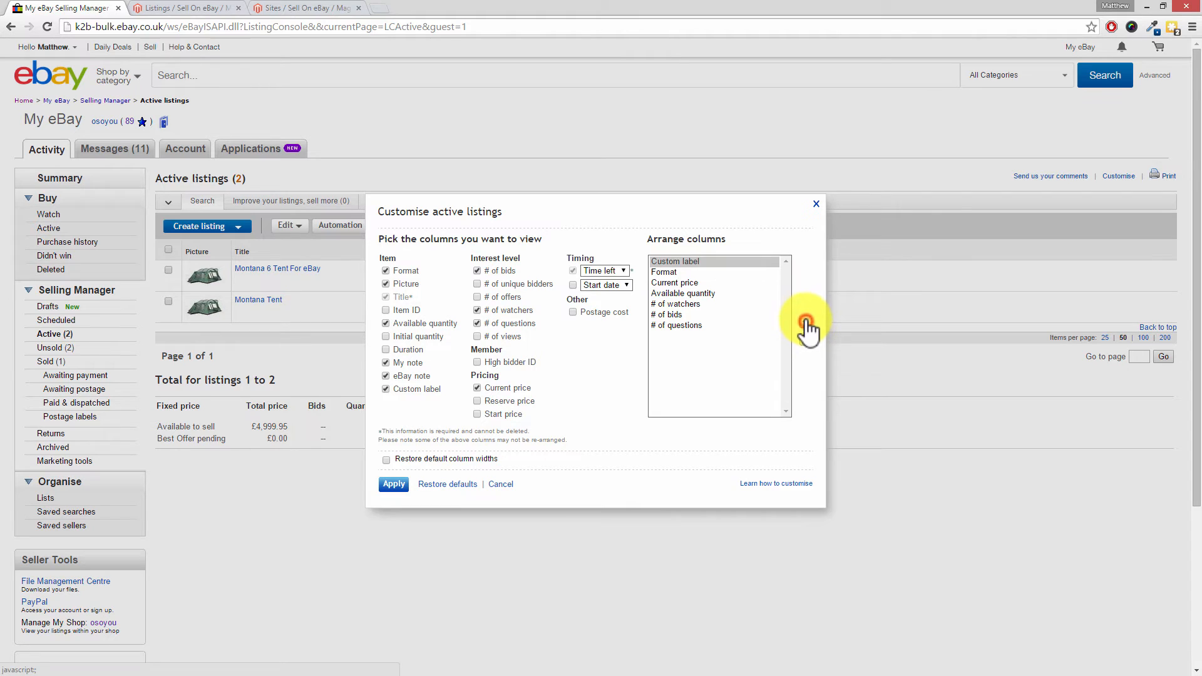
pyautogui.click(674, 260)
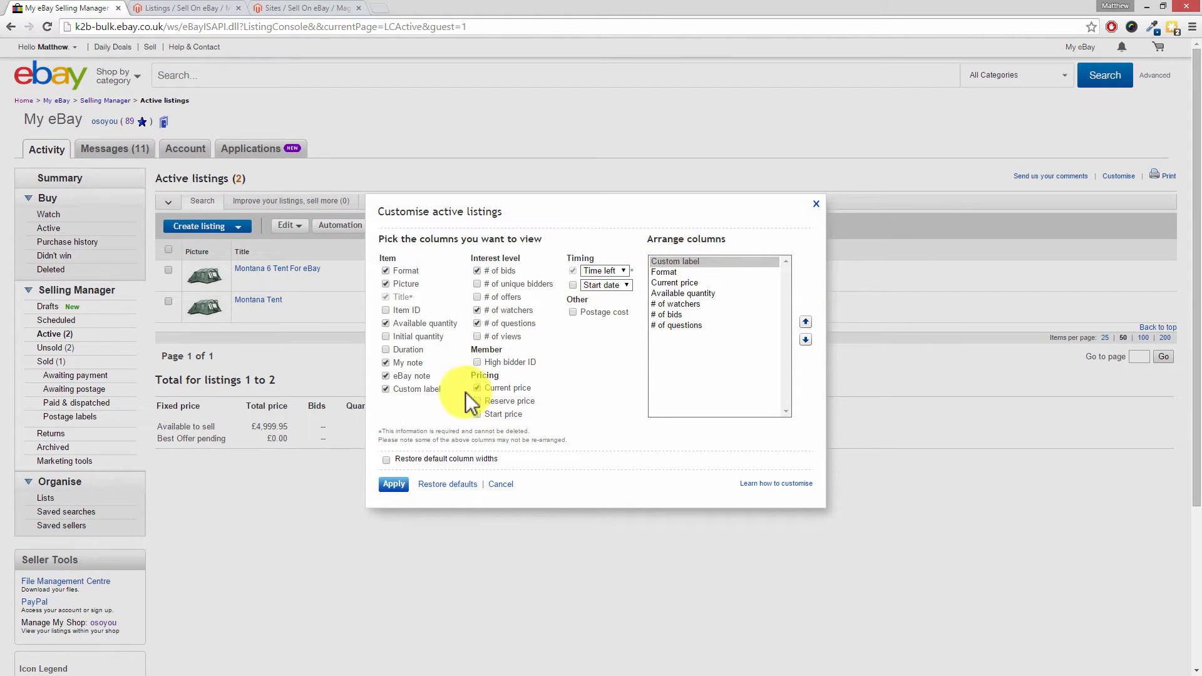
pyautogui.click(393, 483)
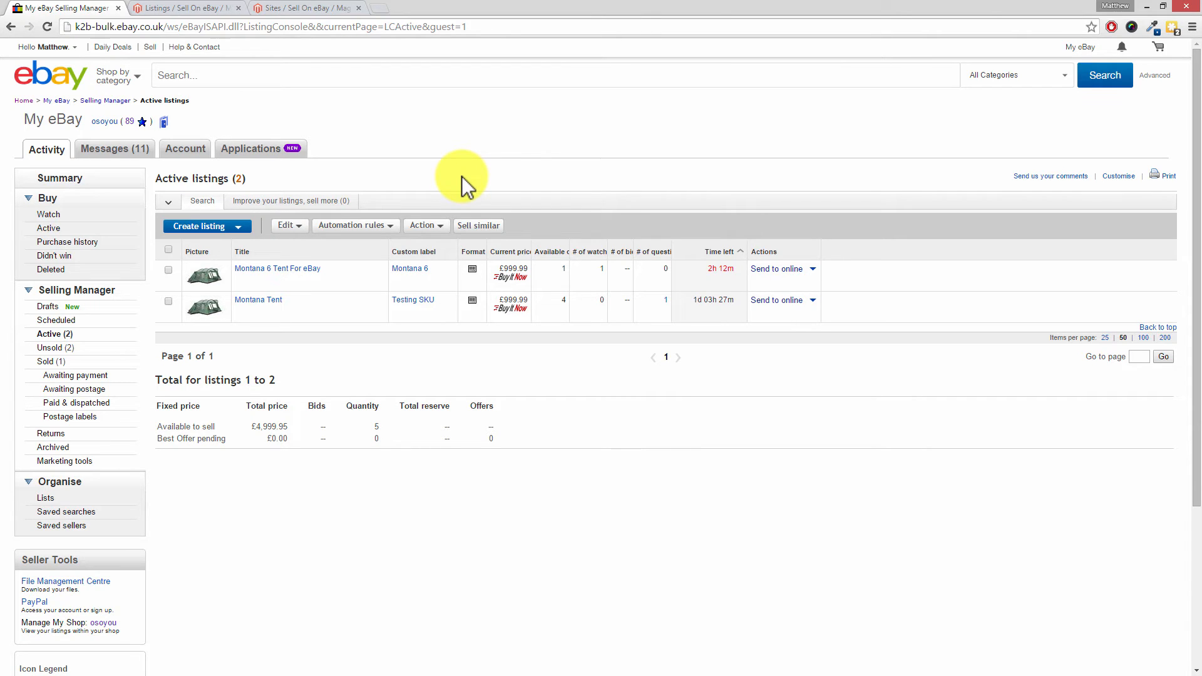
pyautogui.moveTo(398, 161)
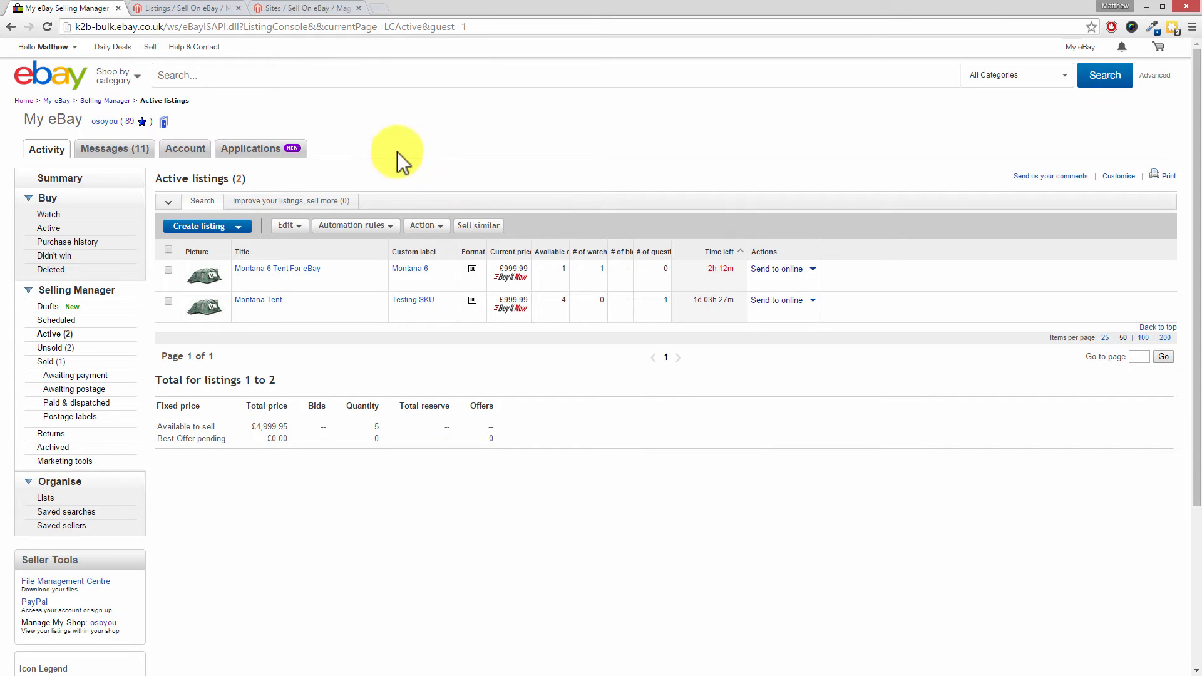
# Step: In Magento, view the M2E Pro 3rd Party listings (no records), then return to the Search listings
pyautogui.click(182, 7)
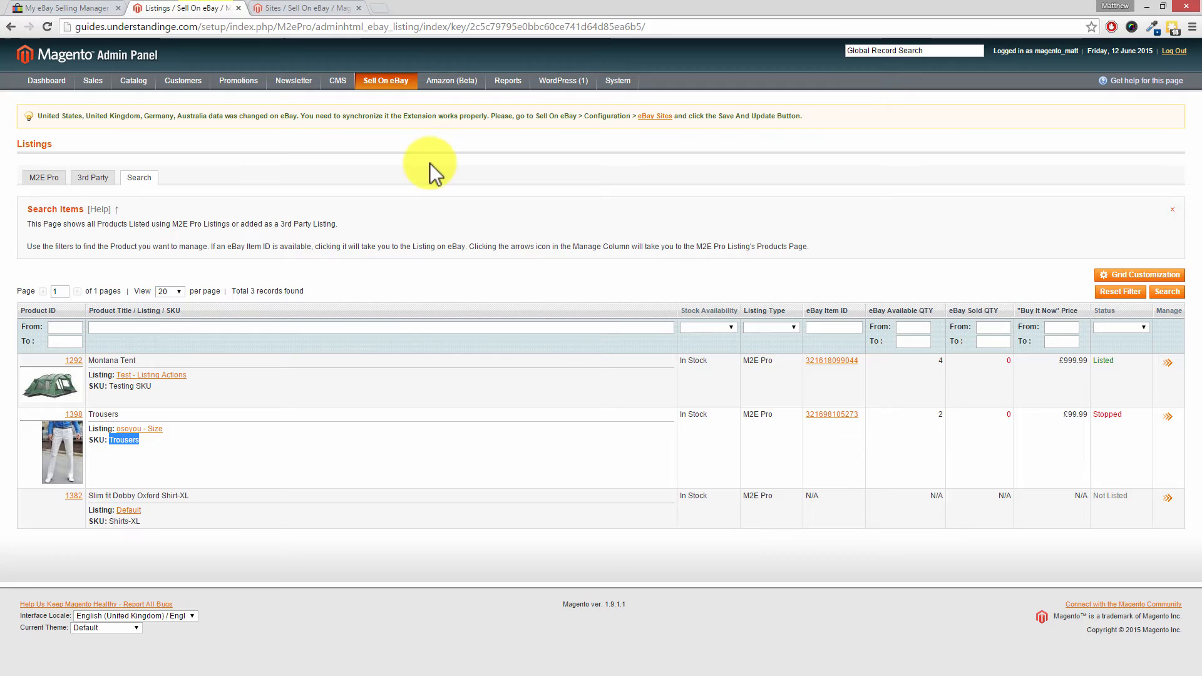
pyautogui.click(385, 80)
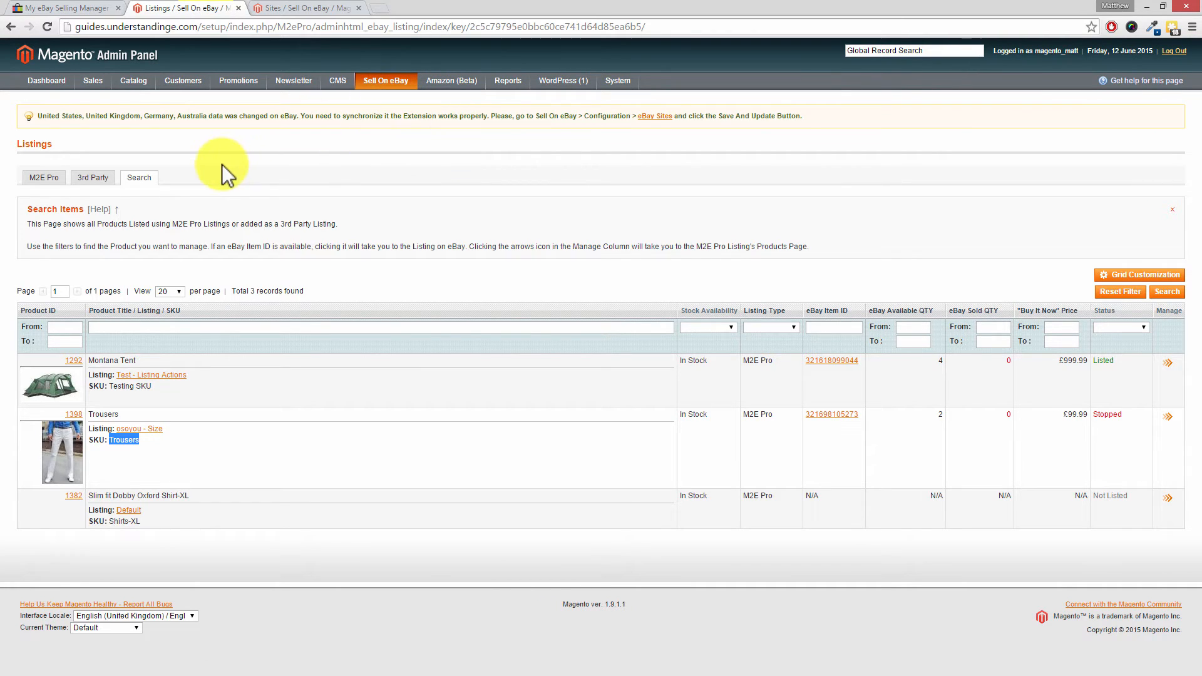
pyautogui.click(44, 177)
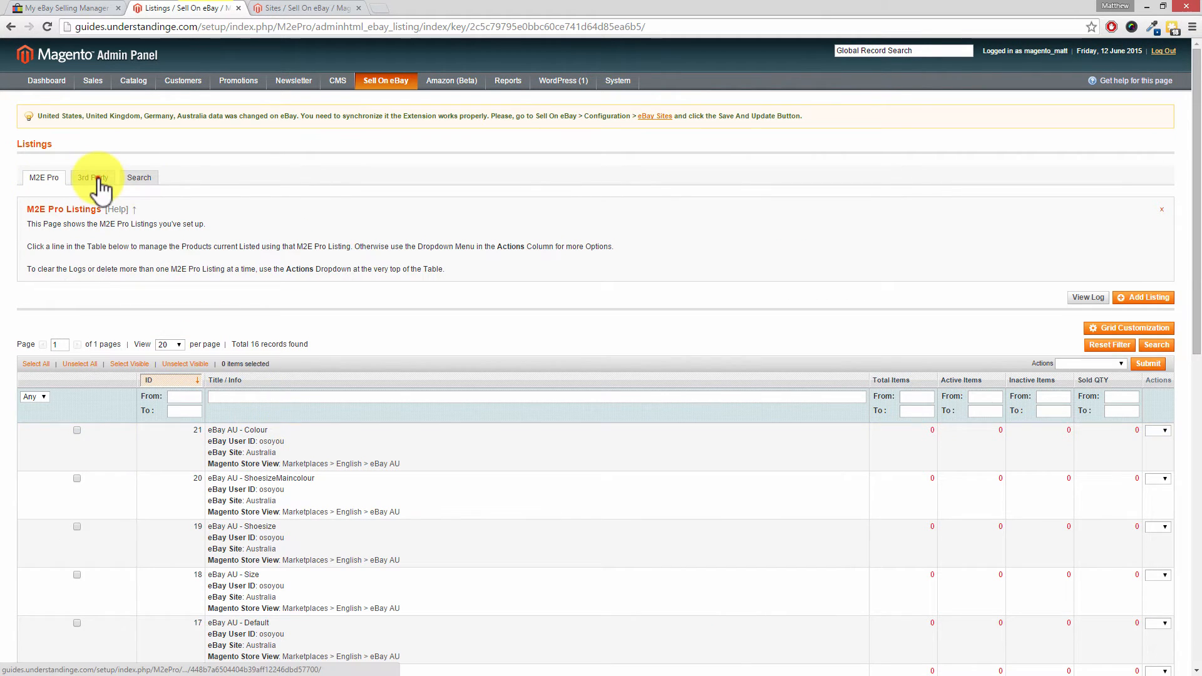
pyautogui.click(91, 178)
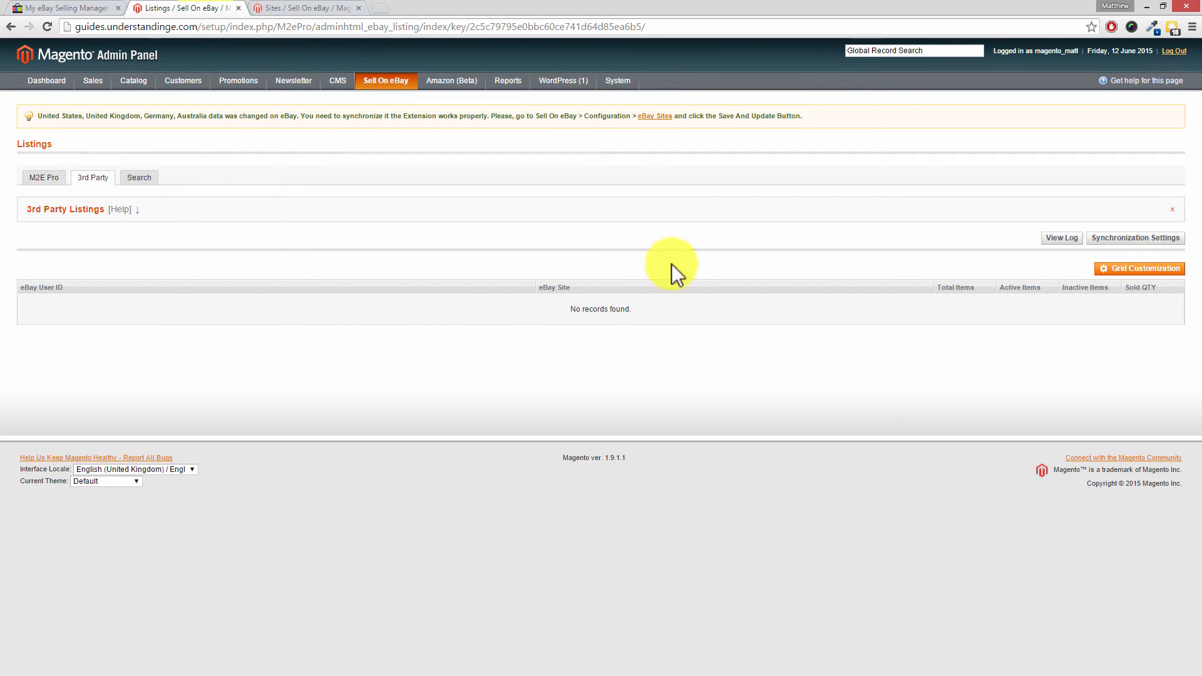
pyautogui.moveTo(629, 312)
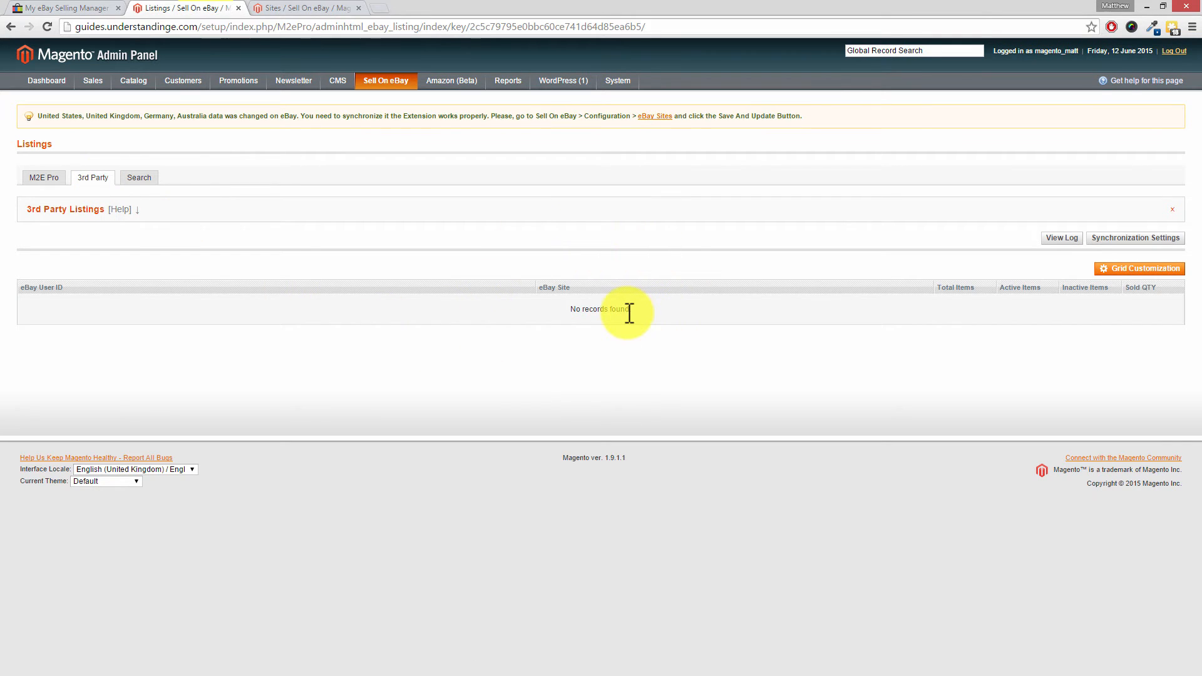
pyautogui.moveTo(544, 275)
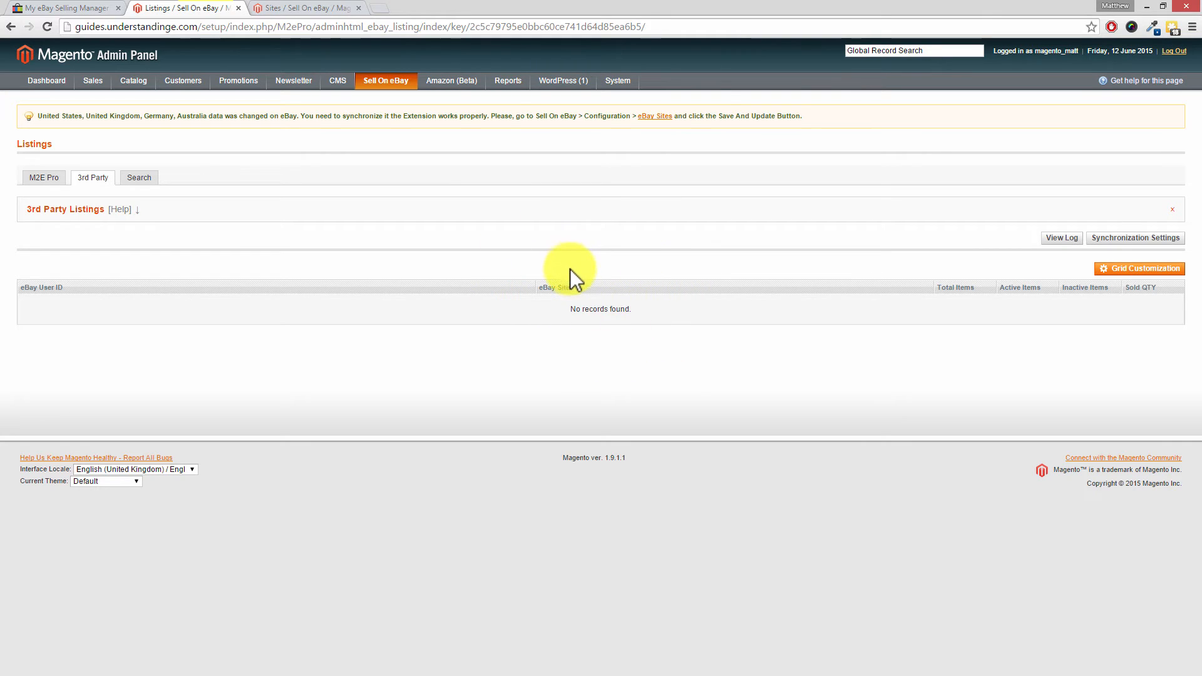
pyautogui.moveTo(390, 247)
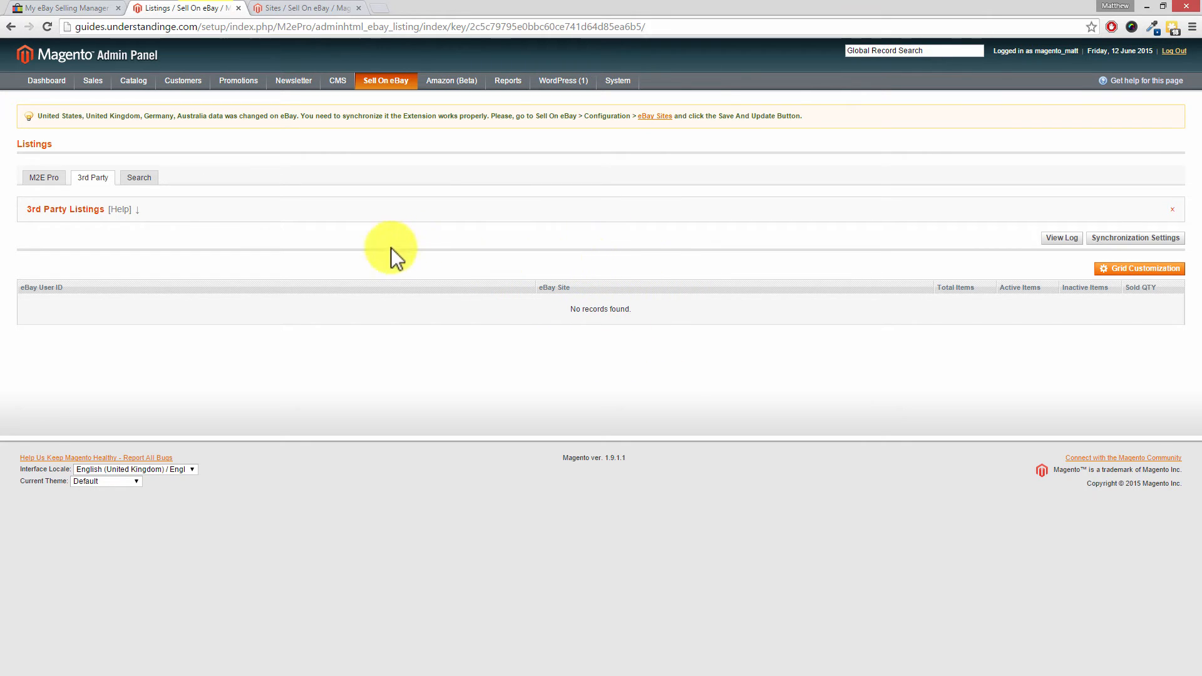
pyautogui.click(139, 178)
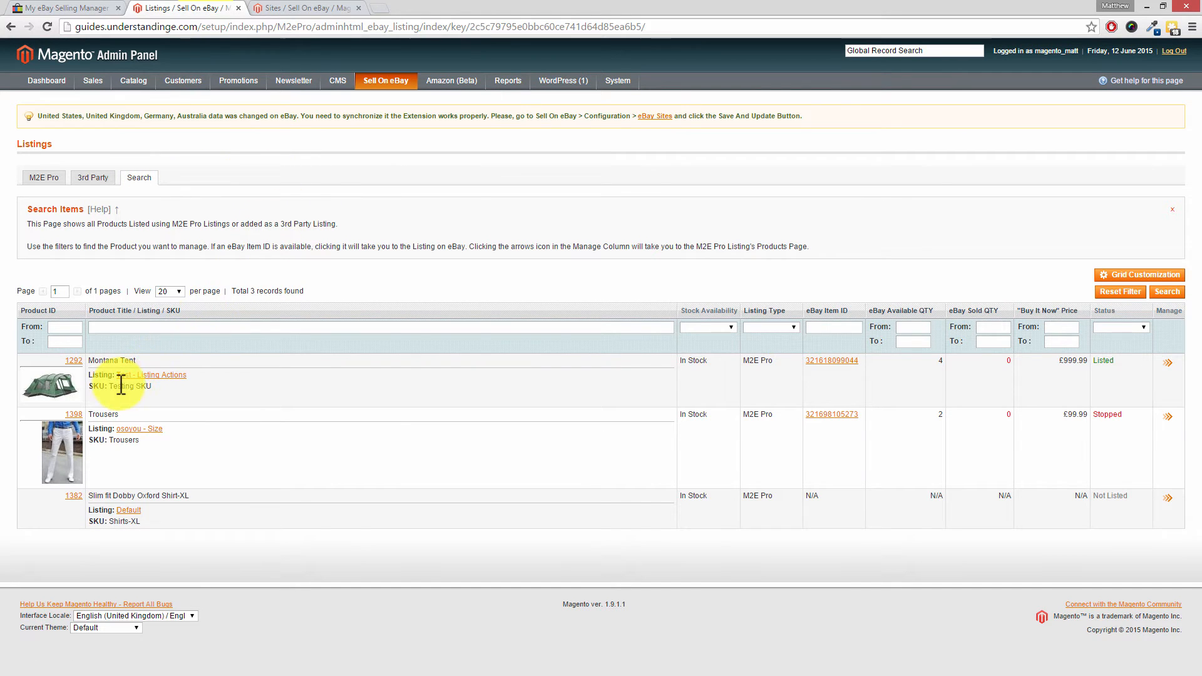
pyautogui.moveTo(115, 439)
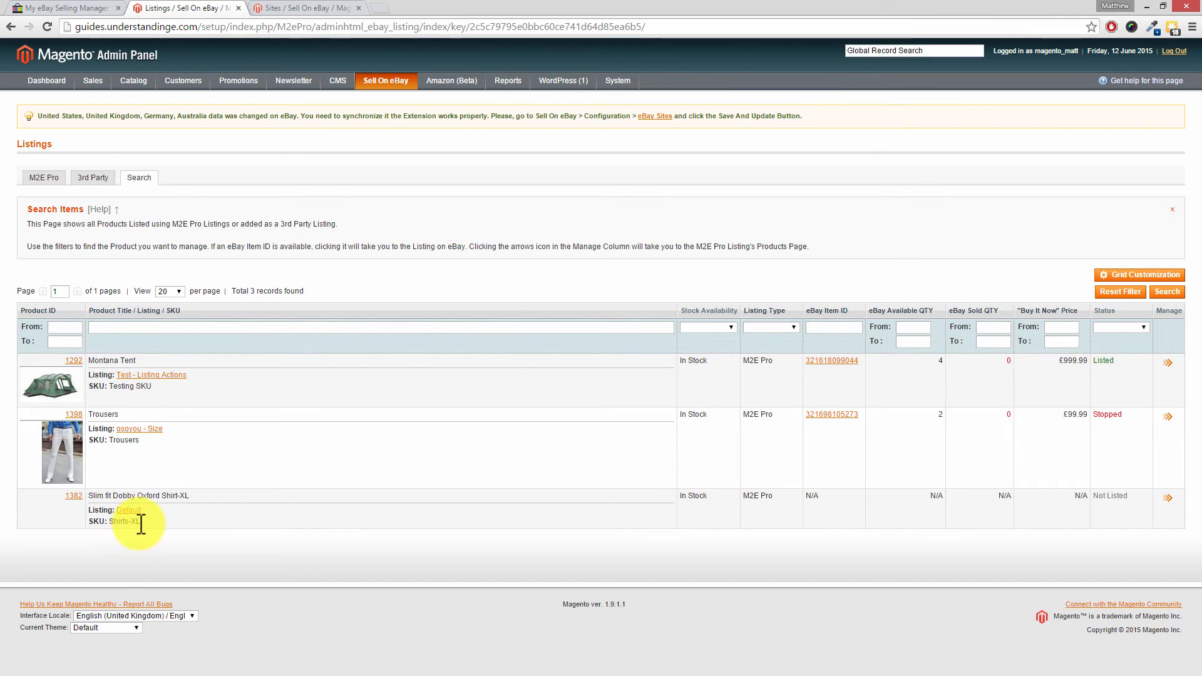
pyautogui.moveTo(151, 523)
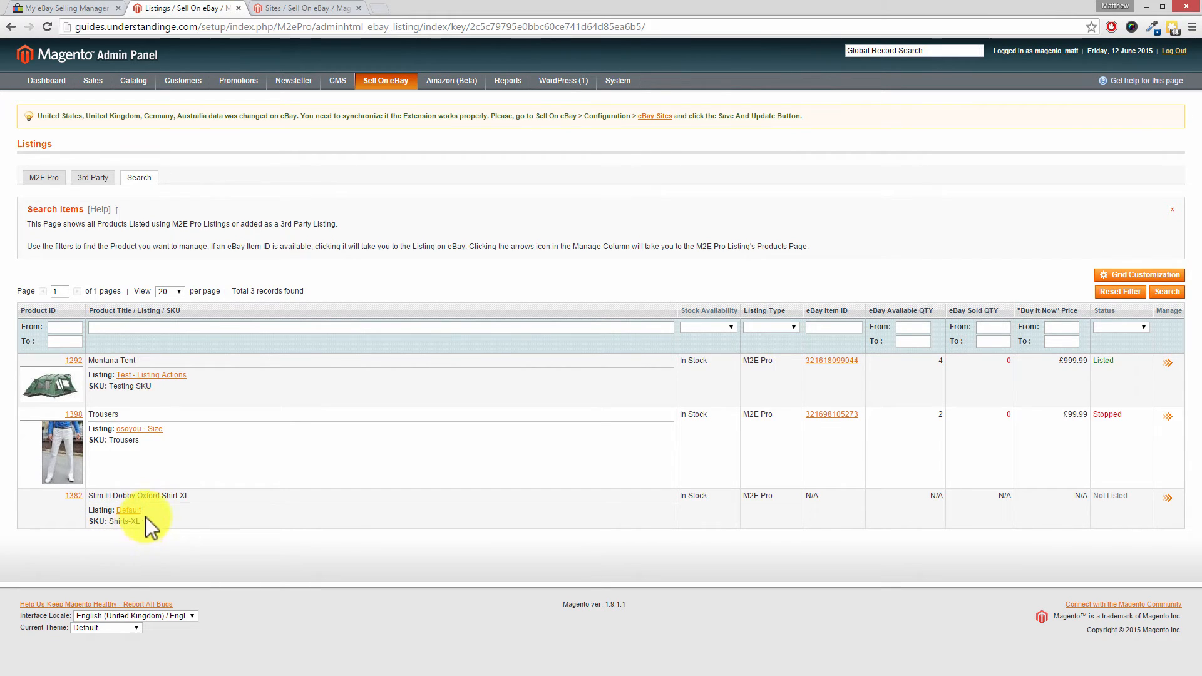
pyautogui.moveTo(69, 5)
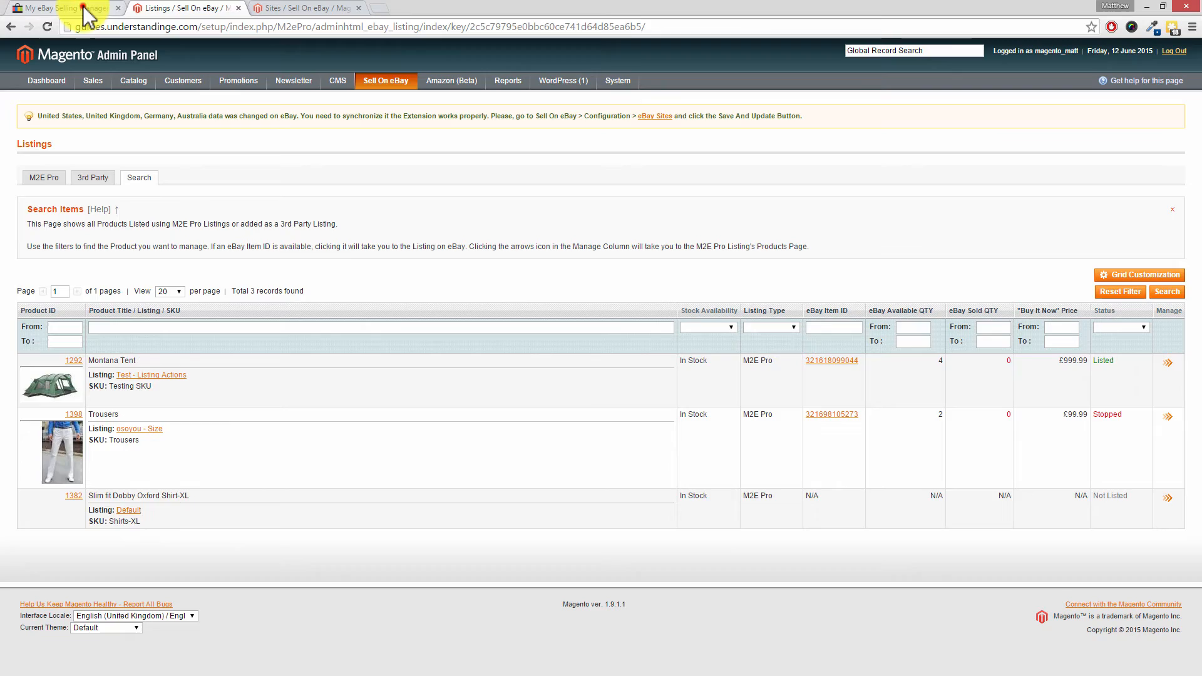
# Step: Switch browser tabs while the Search listings show Montana Tent, Trousers and the Oxford Shirt with SKUs
pyautogui.click(60, 6)
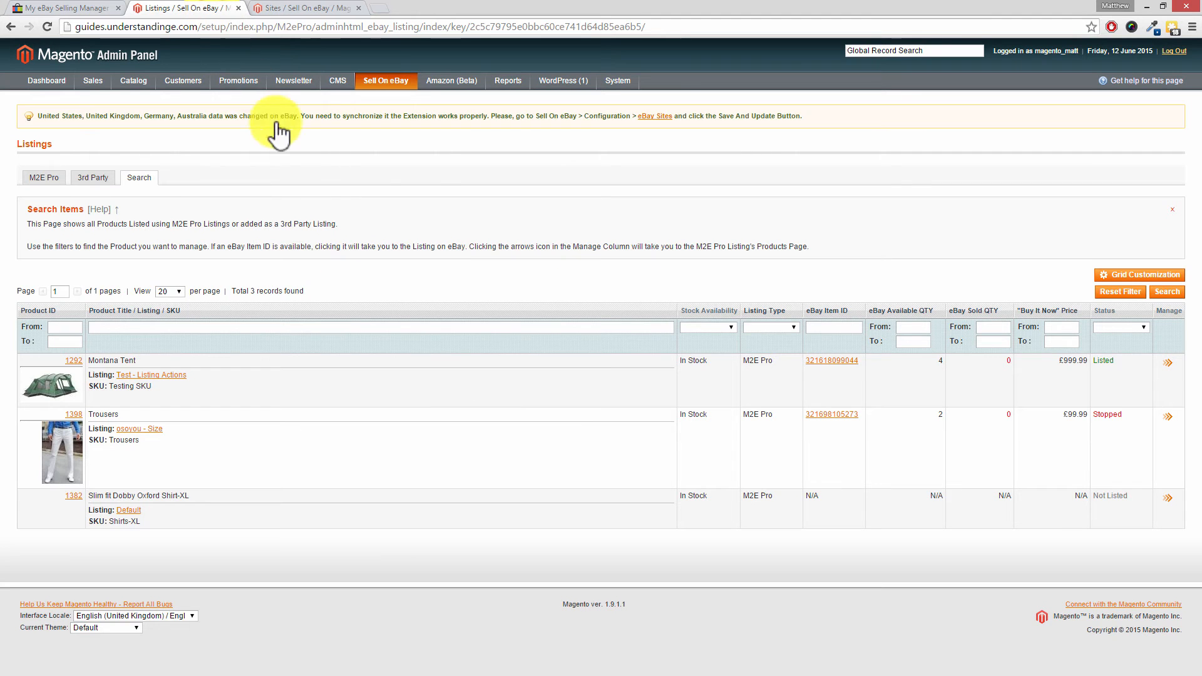
# Step: In Sell On eBay Configuration, view Synchronization with 3rd Party Listings Synchronization enabled
pyautogui.click(385, 80)
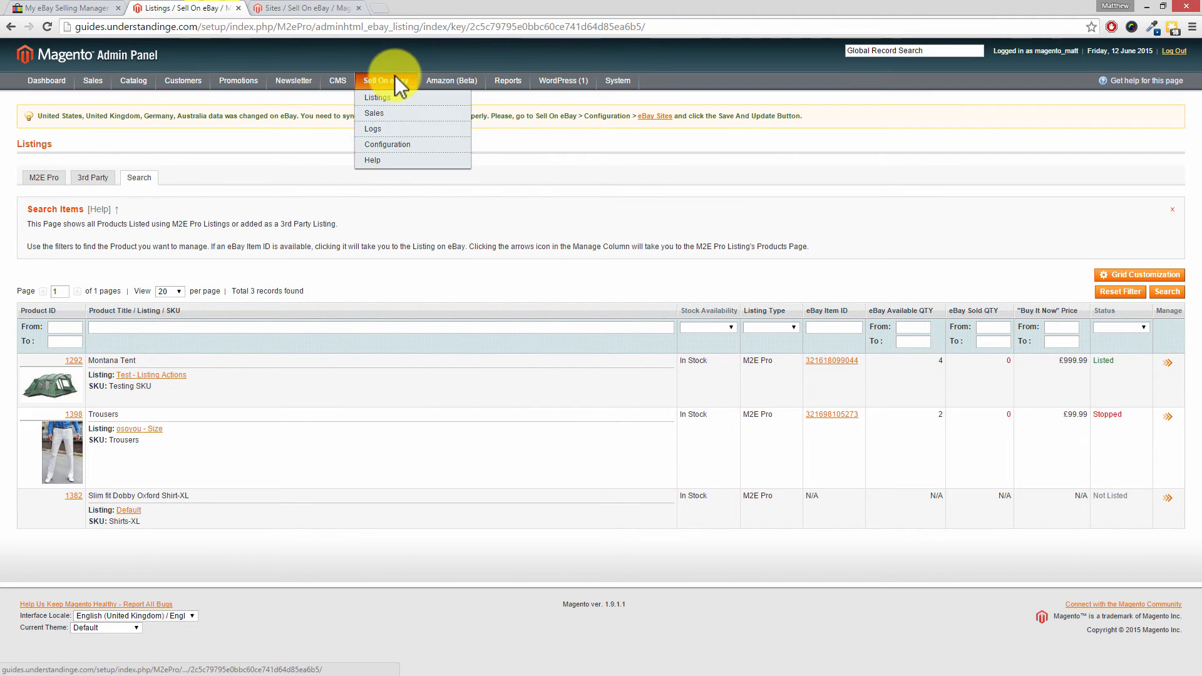
pyautogui.click(386, 146)
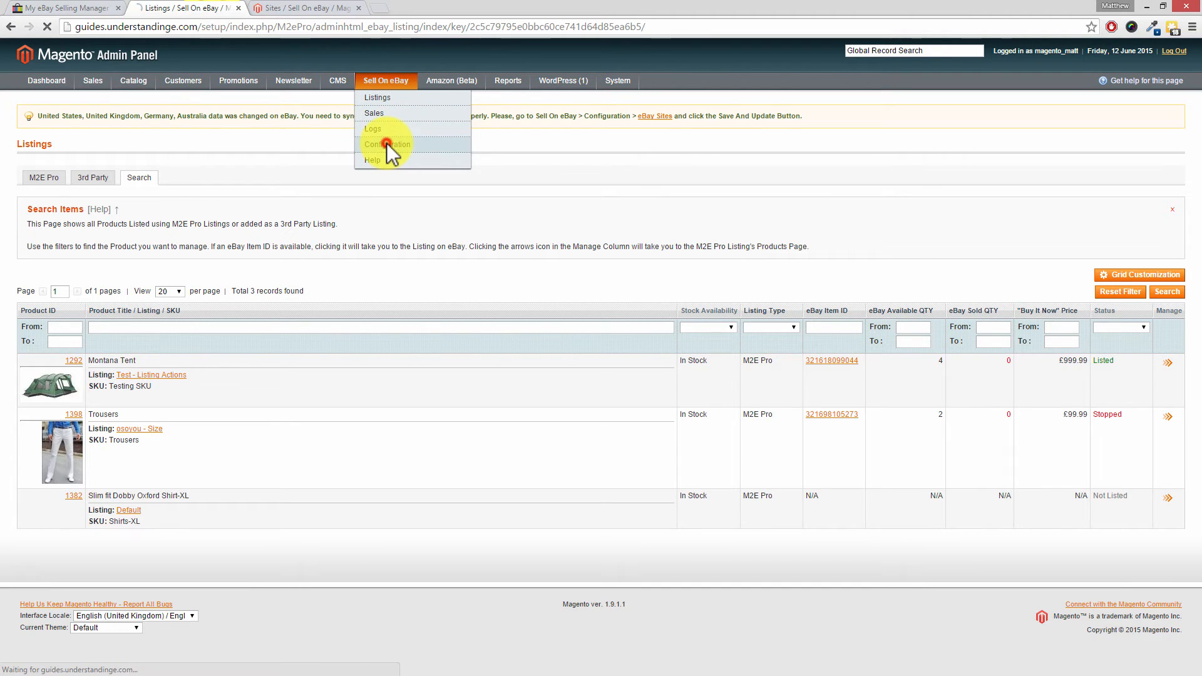
pyautogui.click(387, 144)
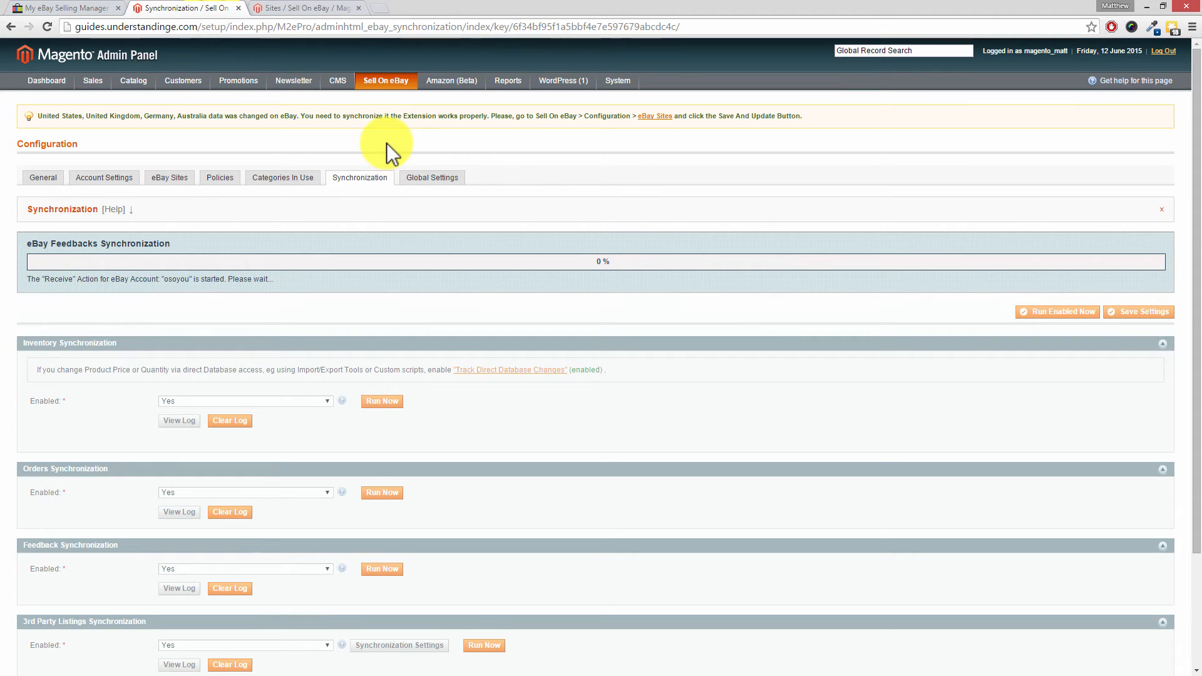
pyautogui.moveTo(1198, 128)
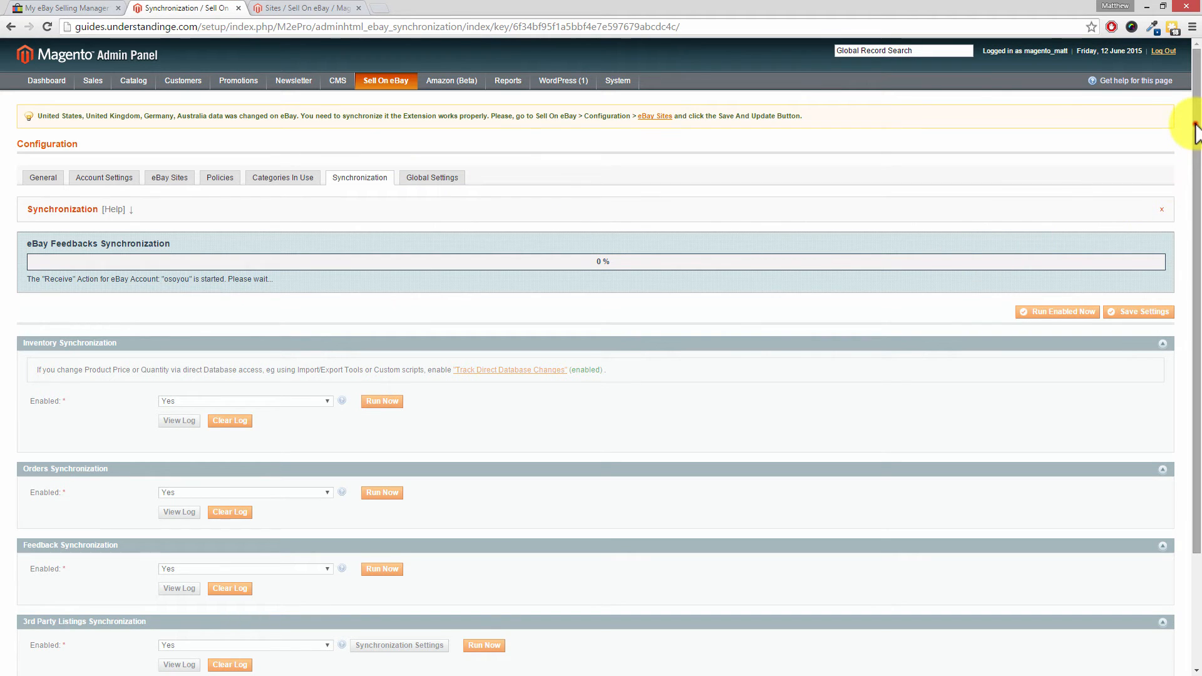
pyautogui.scroll(-3)
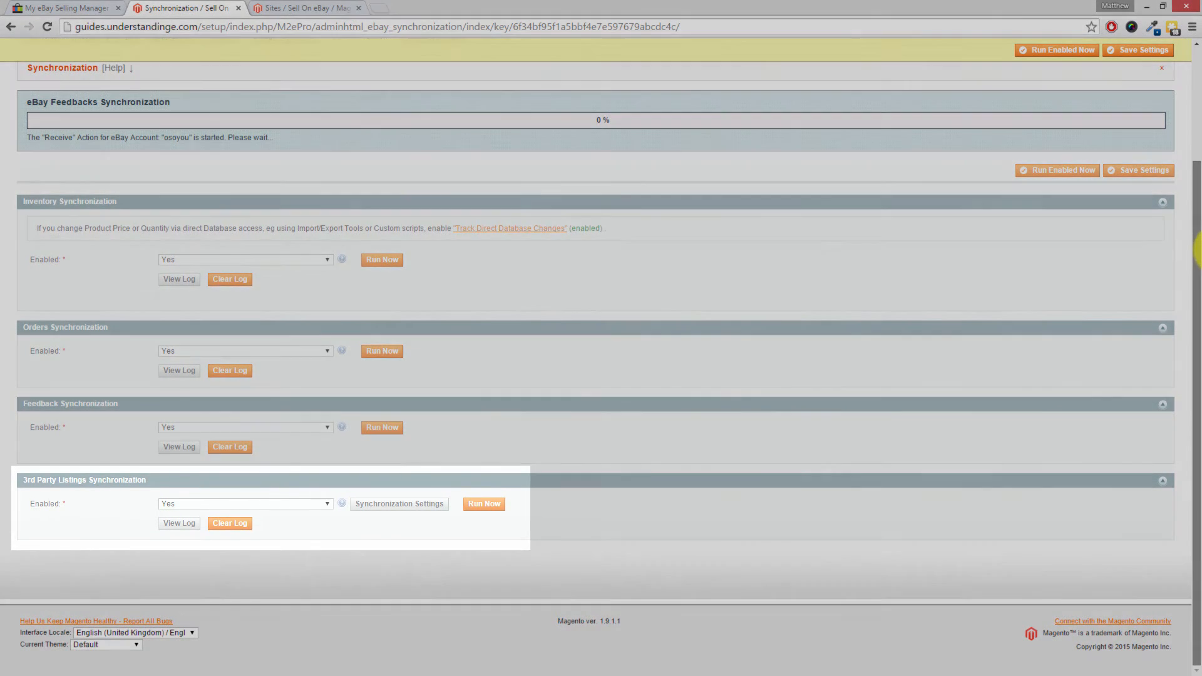
pyautogui.click(483, 503)
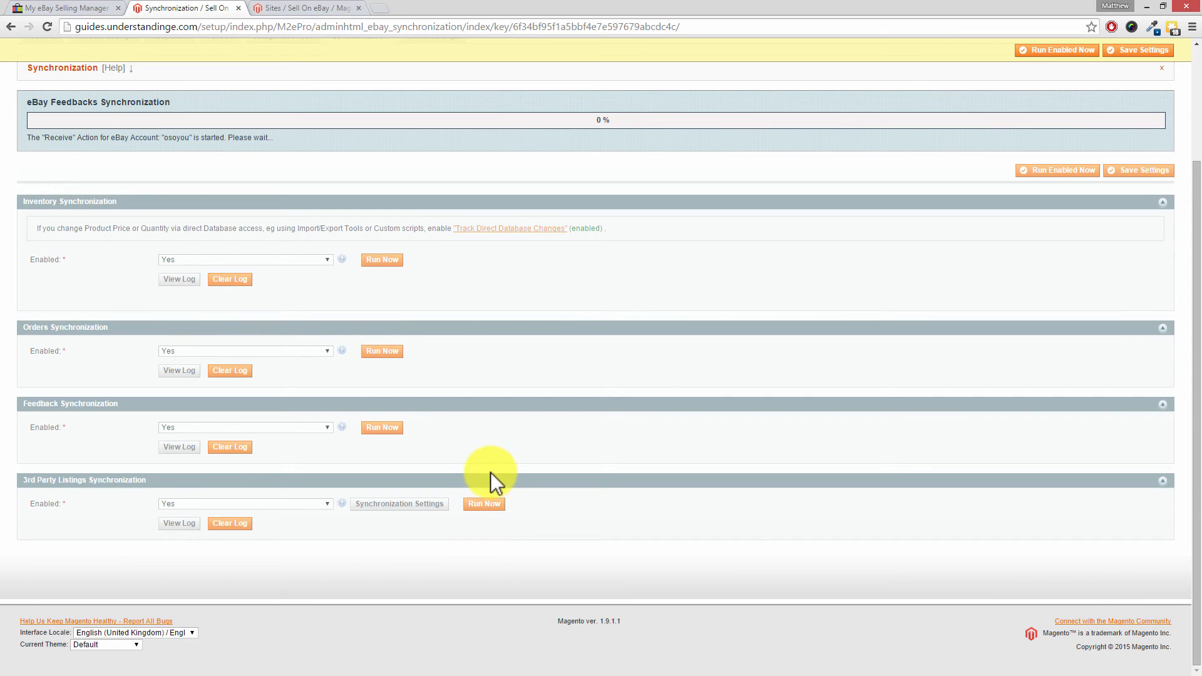
pyautogui.moveTo(496, 457)
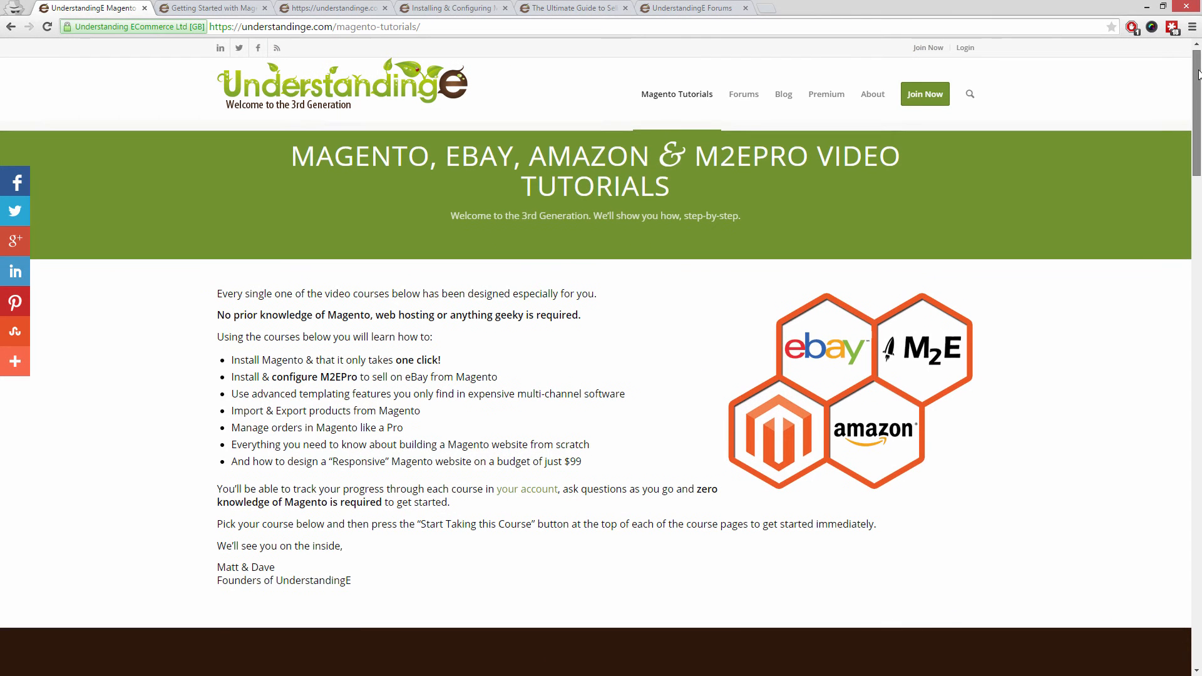
# Step: Browse the tutorials page and the responsive Magento website course page
pyautogui.scroll(-3)
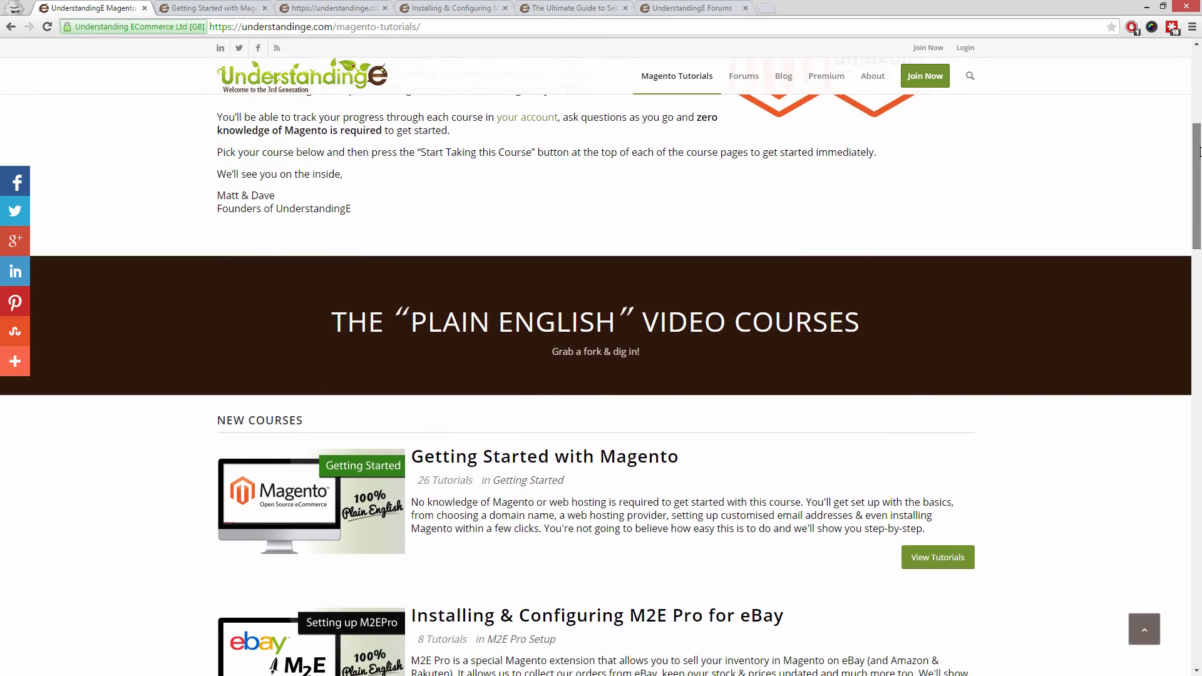
pyautogui.scroll(-3)
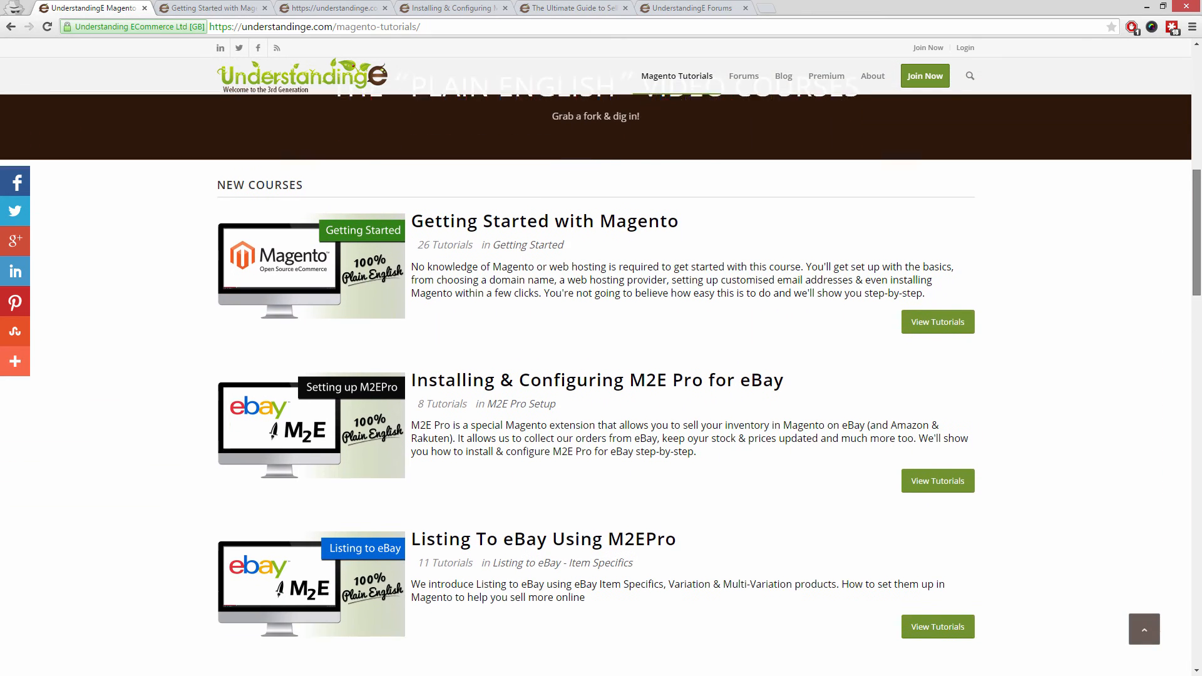
pyautogui.scroll(-3)
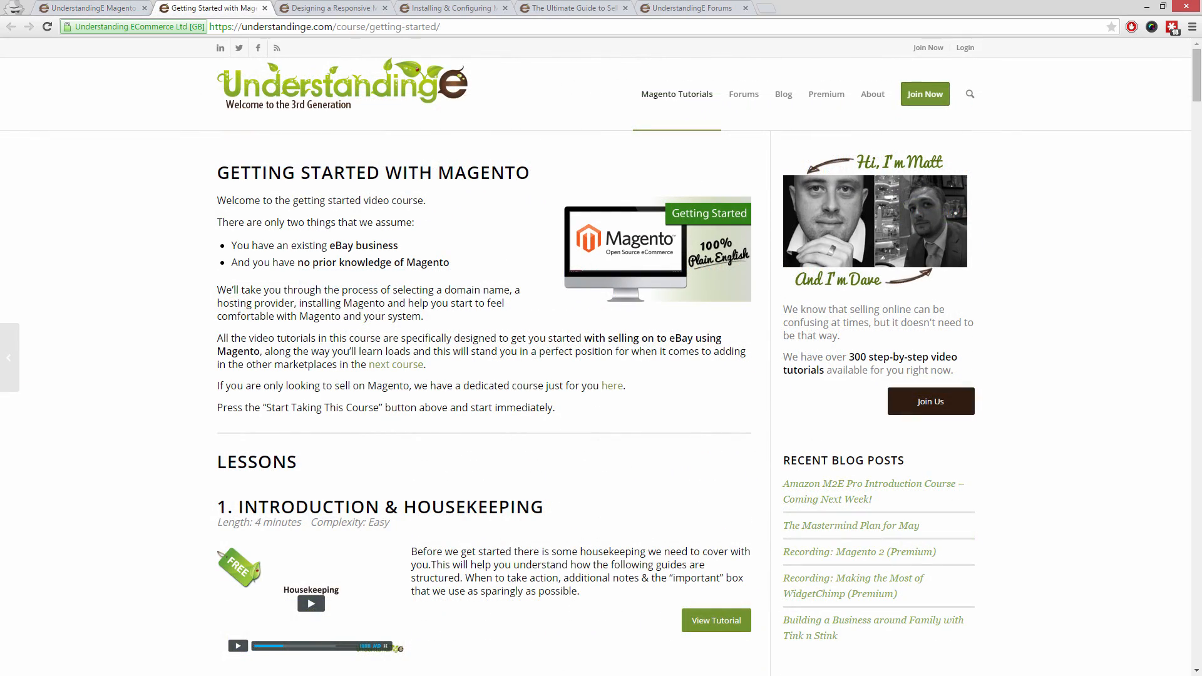
pyautogui.click(333, 8)
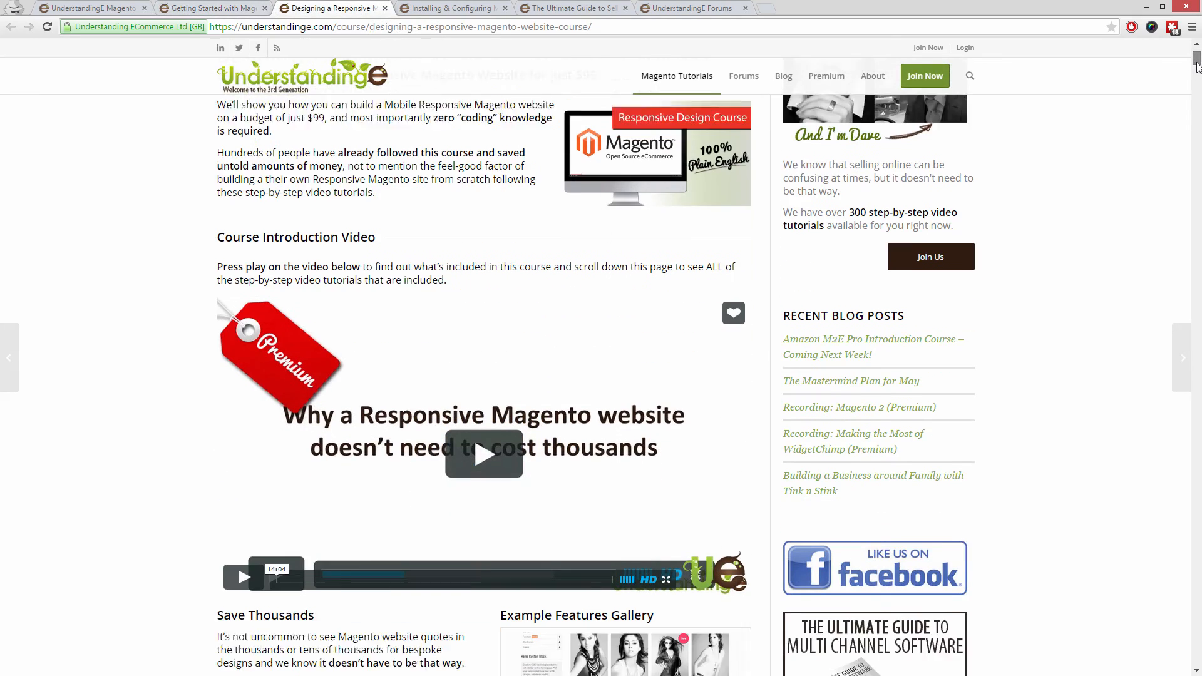
pyautogui.scroll(-3)
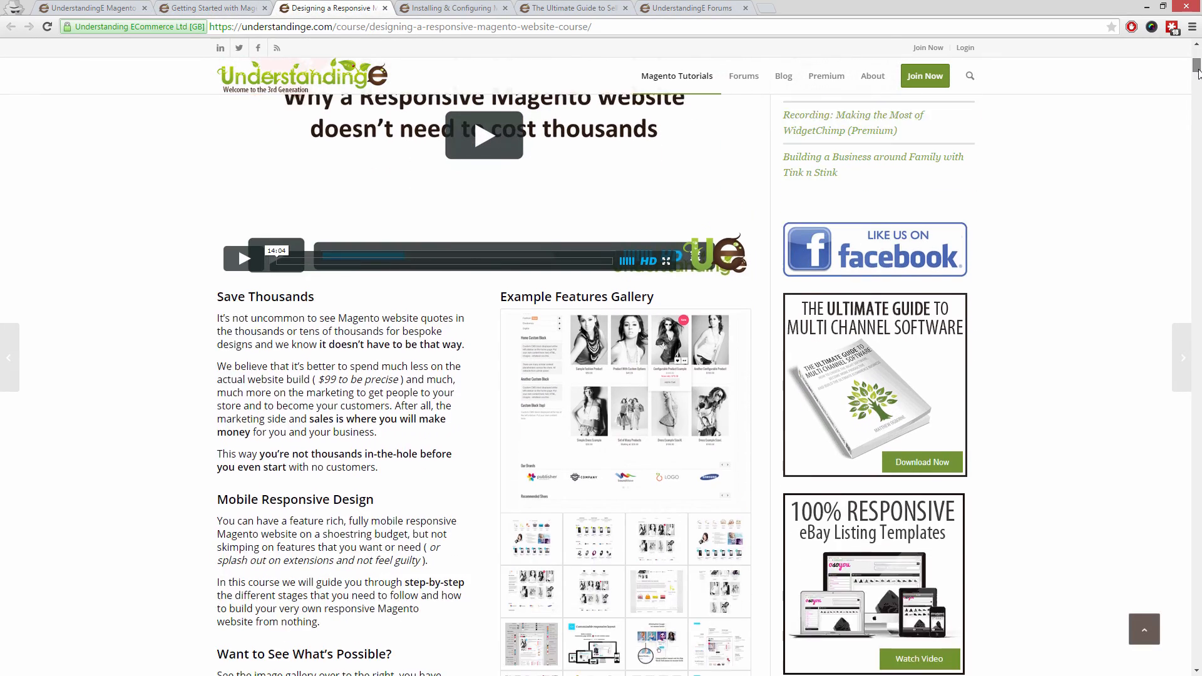
pyautogui.scroll(-3)
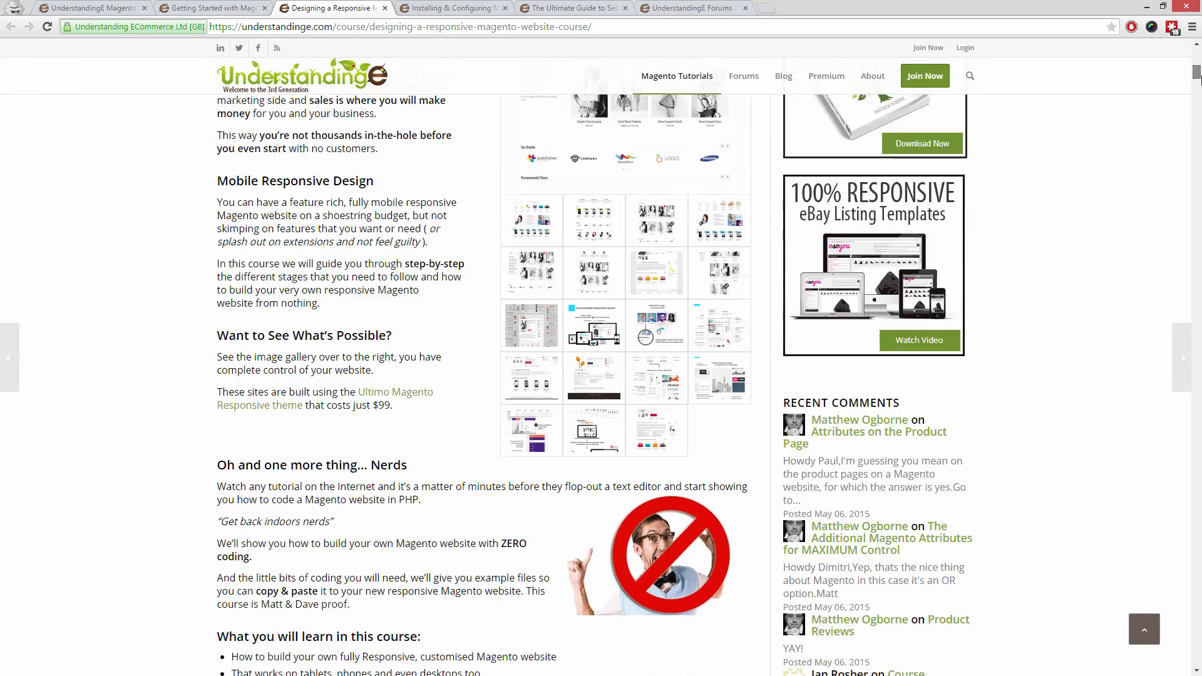
pyautogui.scroll(-3)
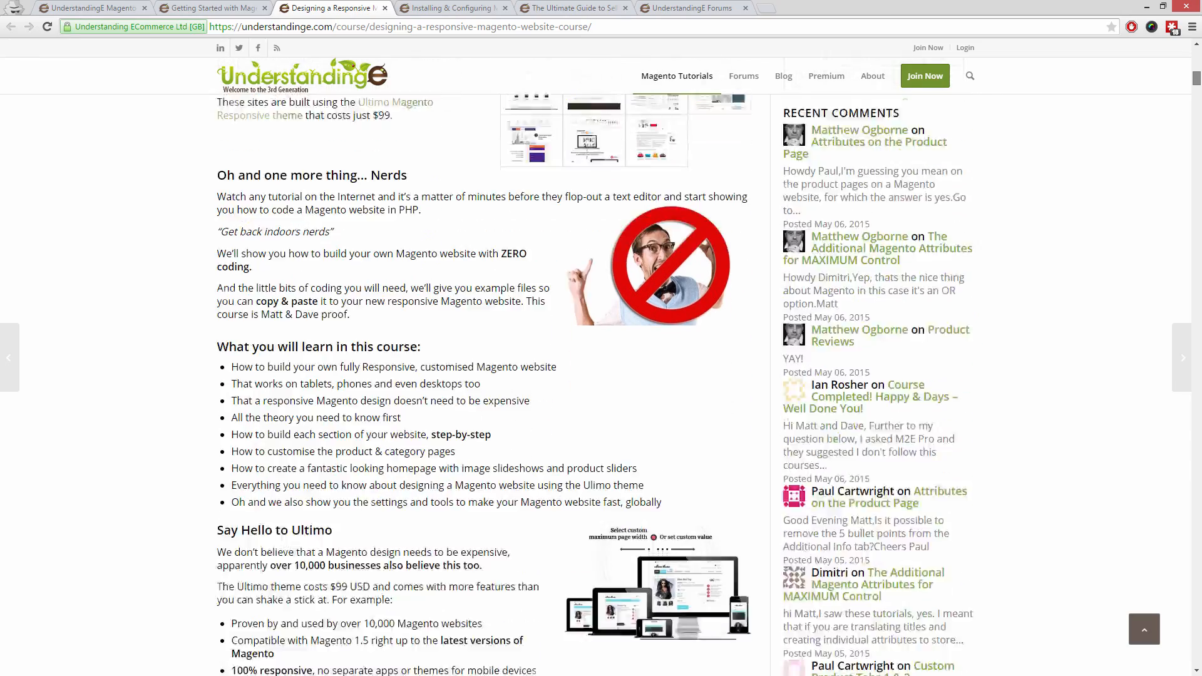
# Step: View the M2E Pro and Selling on Amazon course pages, then the UnderstandingE forums
pyautogui.click(452, 8)
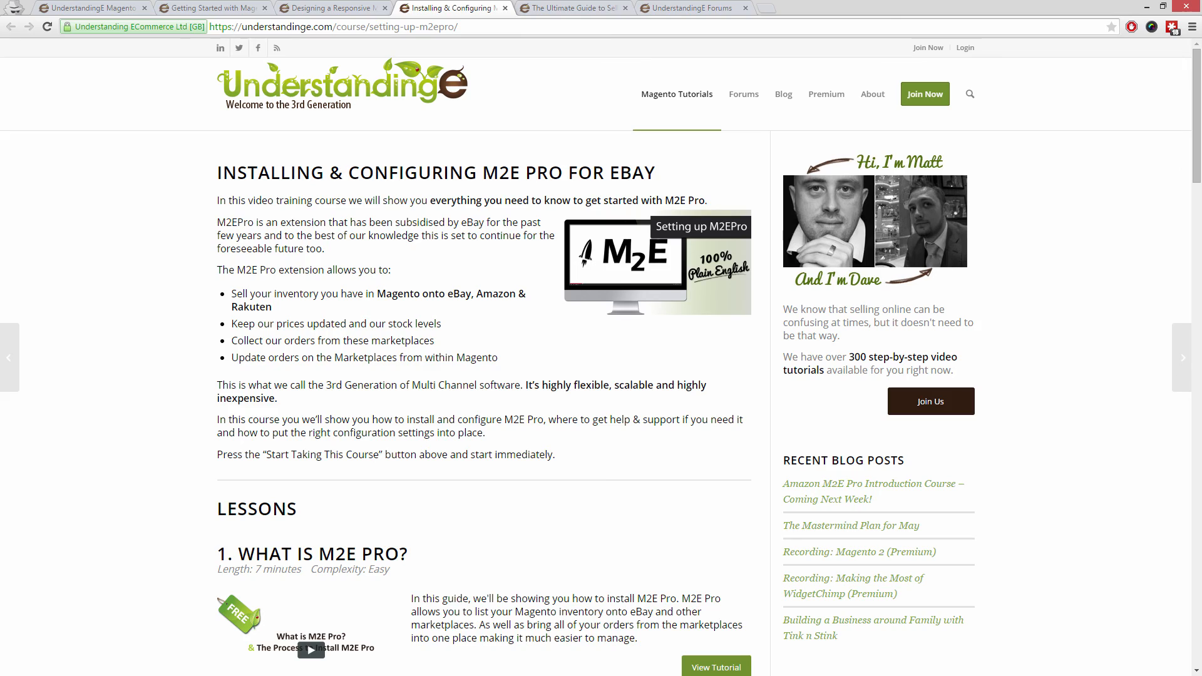
pyautogui.click(583, 7)
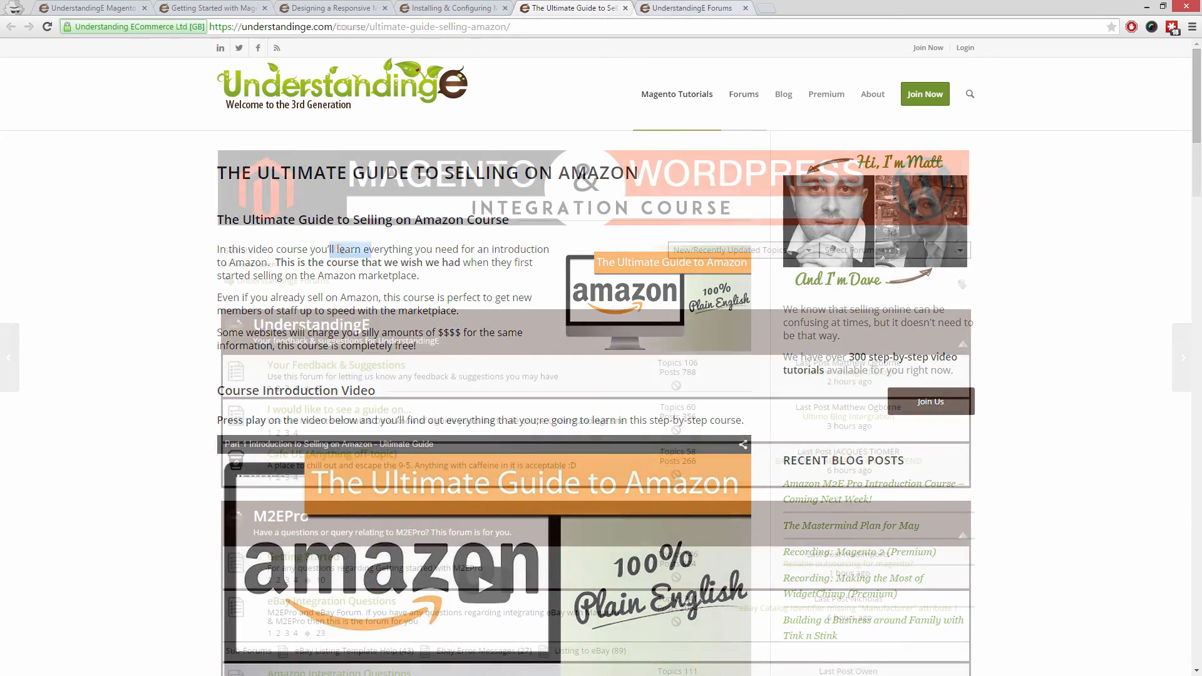
pyautogui.click(743, 94)
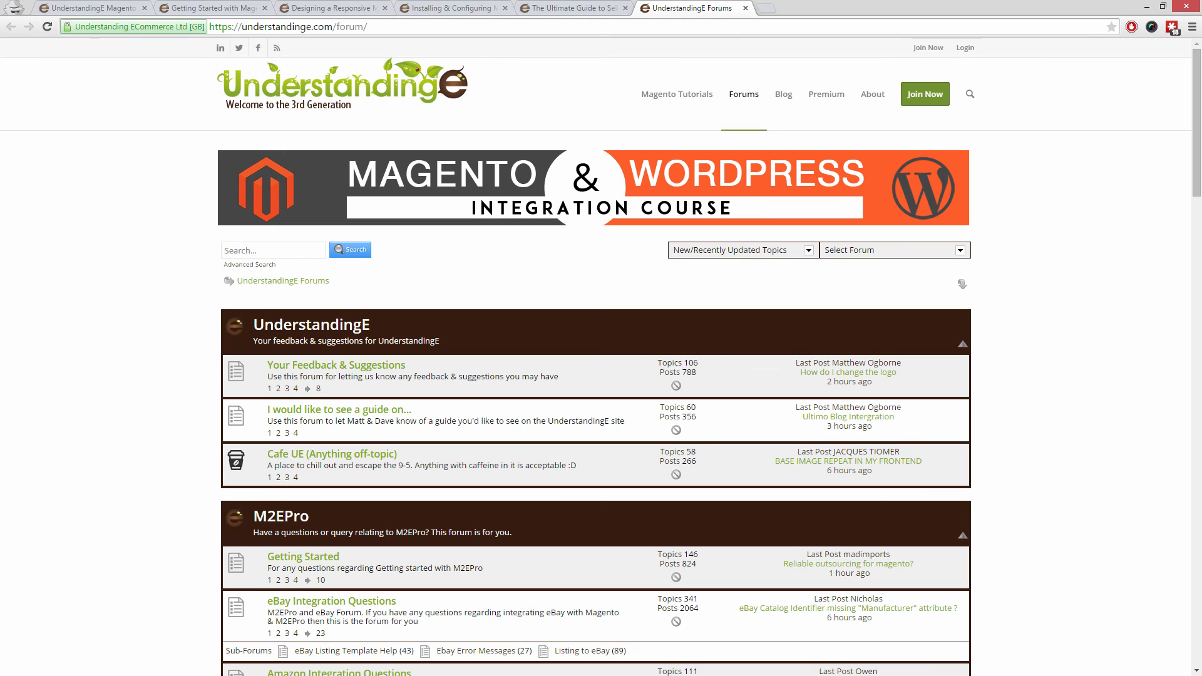